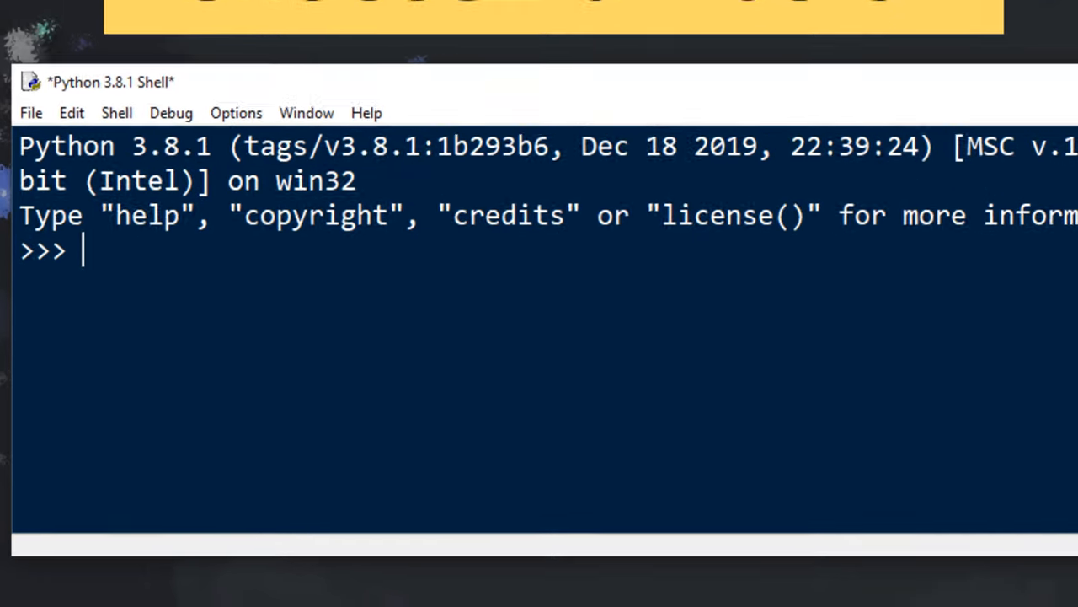
- Type range(10) at the >>> prompt, then revise it to range(1,11)
text(range()
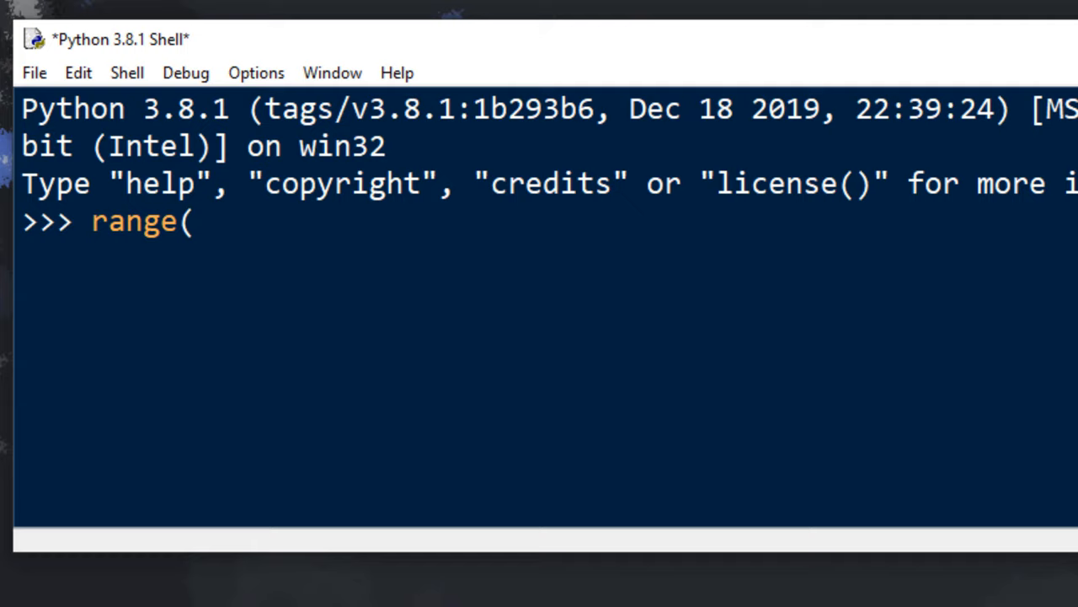
text(10))
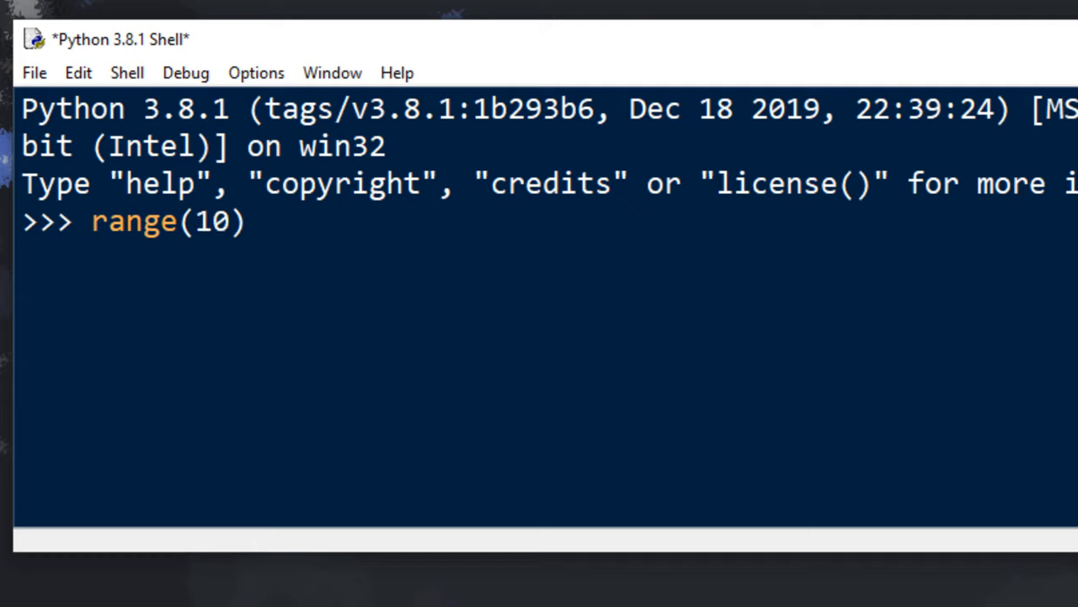
text(0-0)
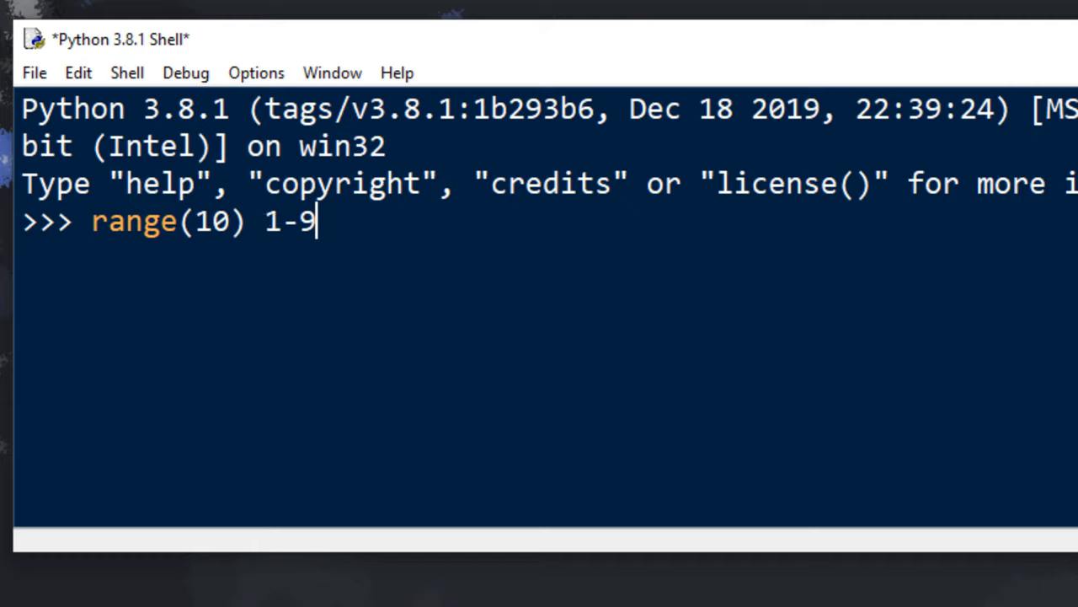
text(0)
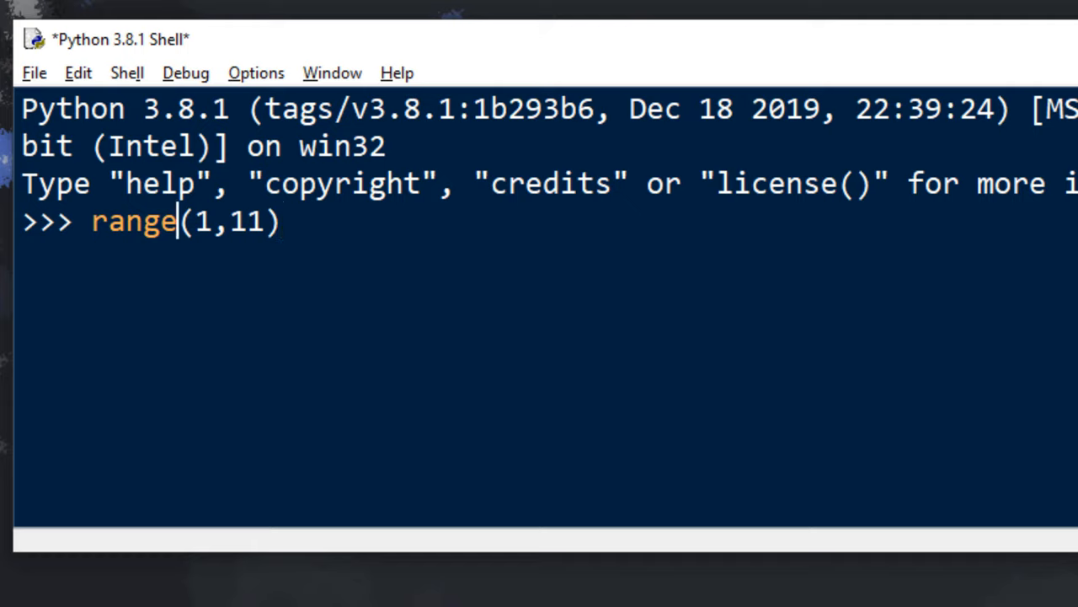
- Prefix range(1,11) with 'a**2 for a in ' and highlight the ** operator
text(a)
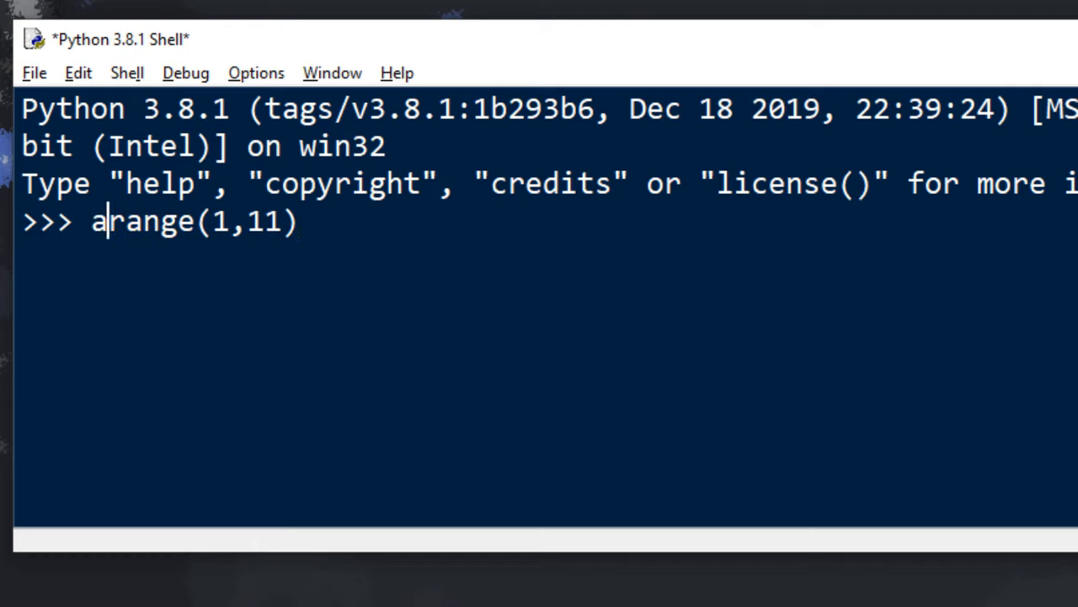
text(in)
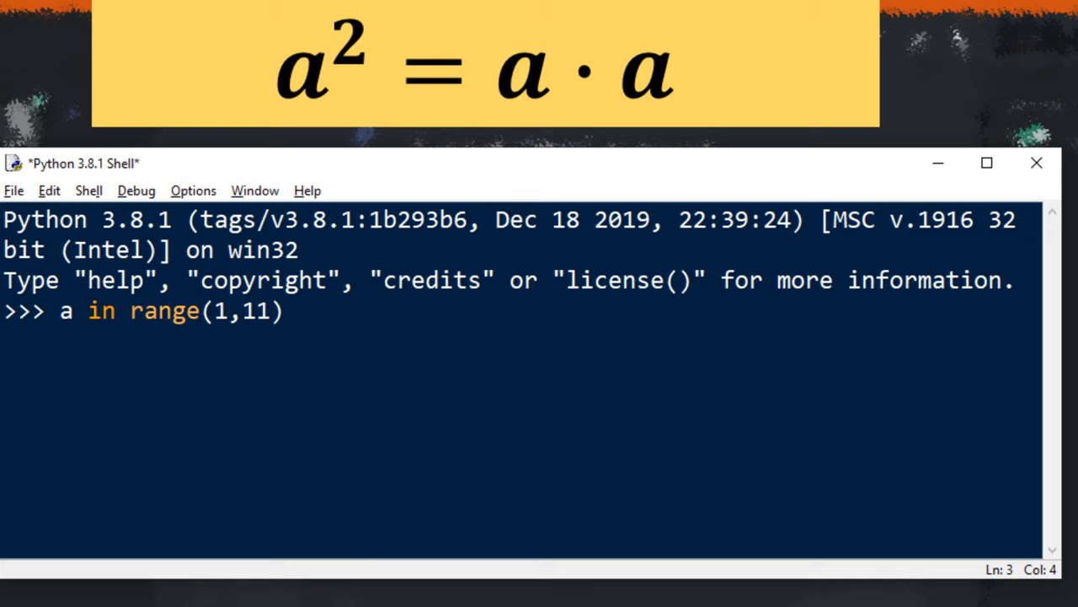
text(a)
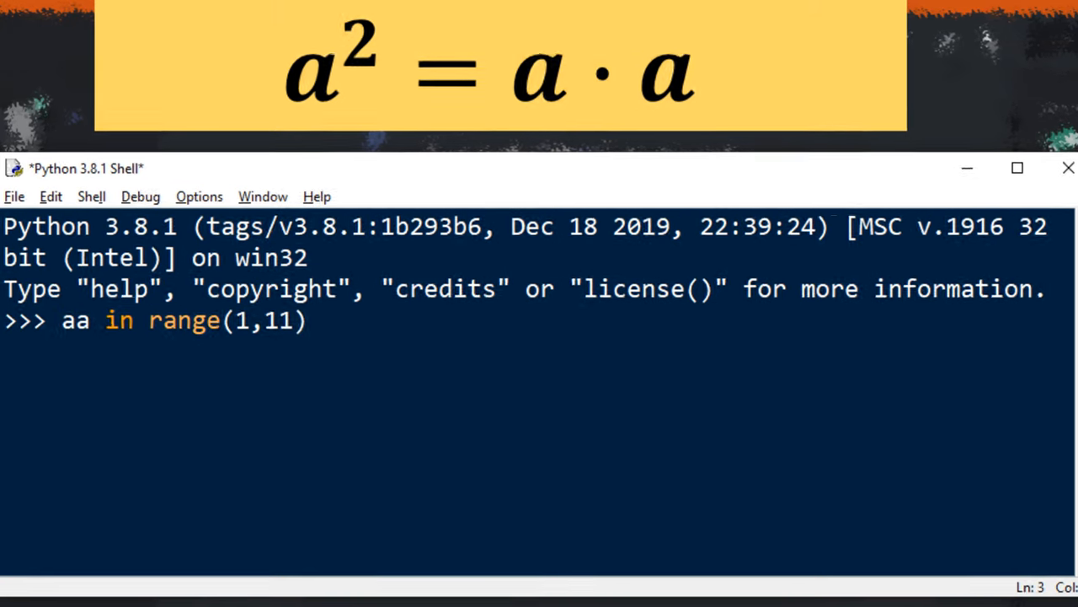
text(a* for)
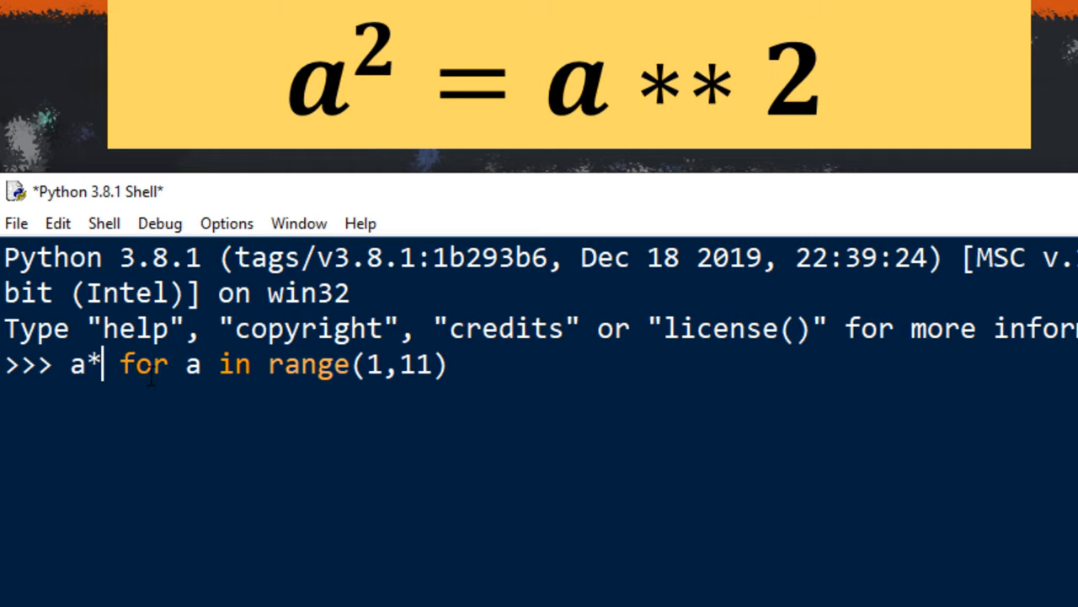
text(*)
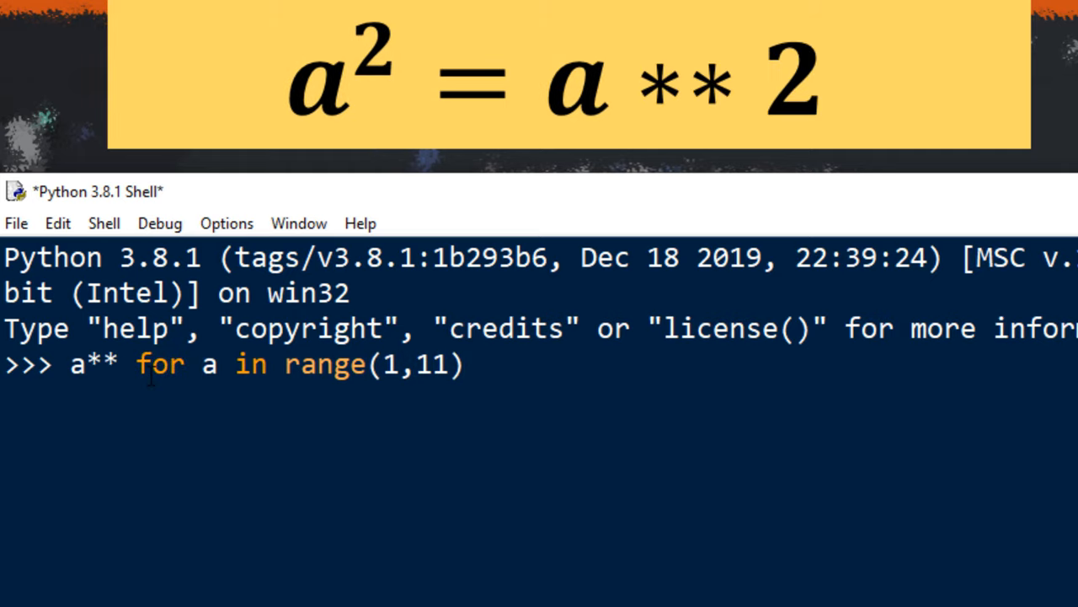
text(2)
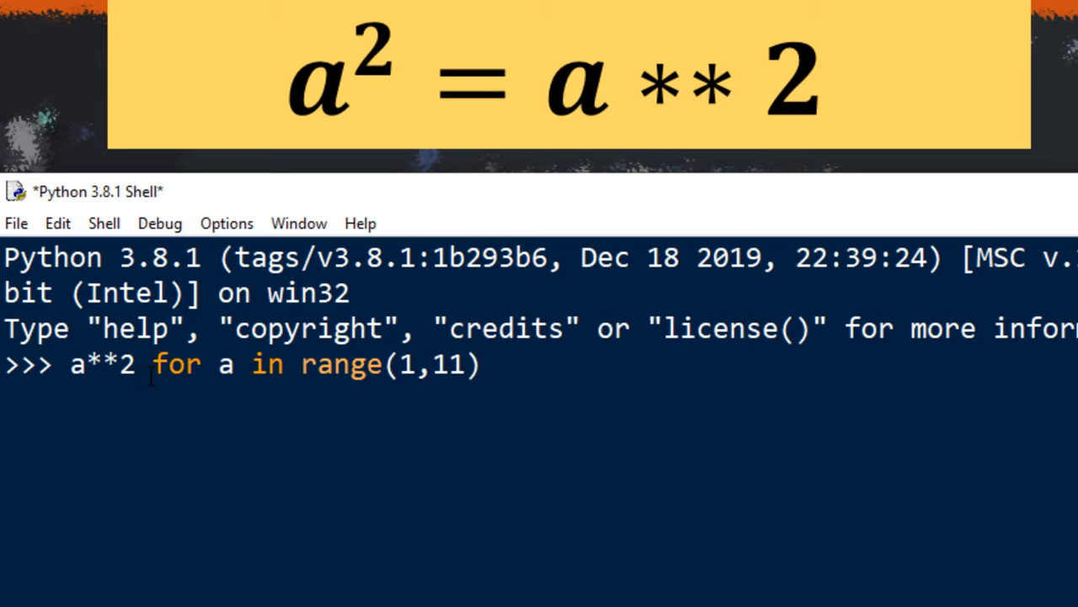
double_click(101, 363)
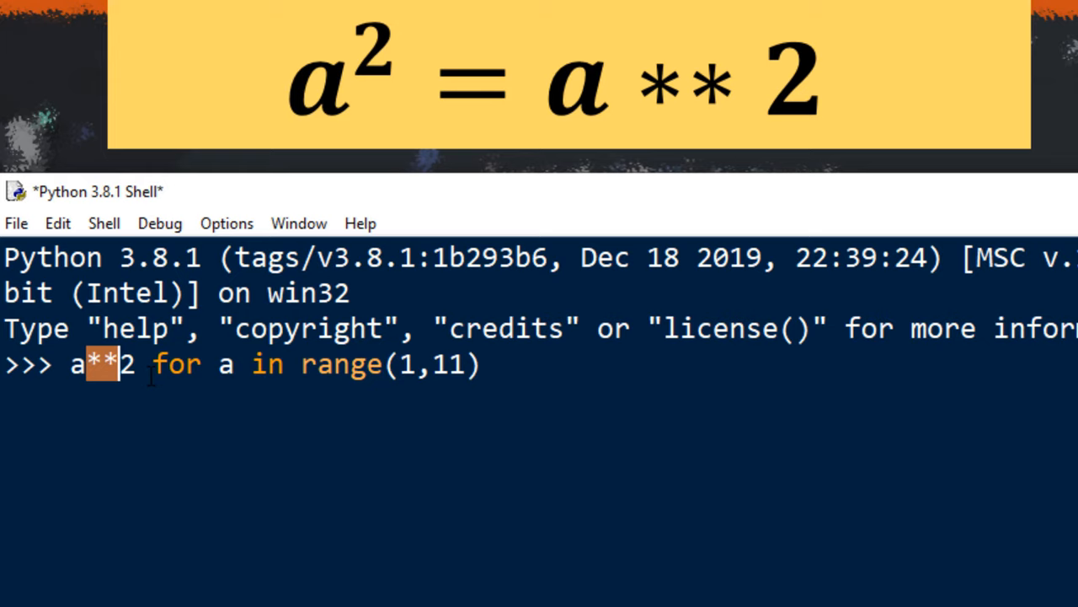
- Run squares = [a**2 for a in range(1,11)] and begin typing print(squares)
text(])
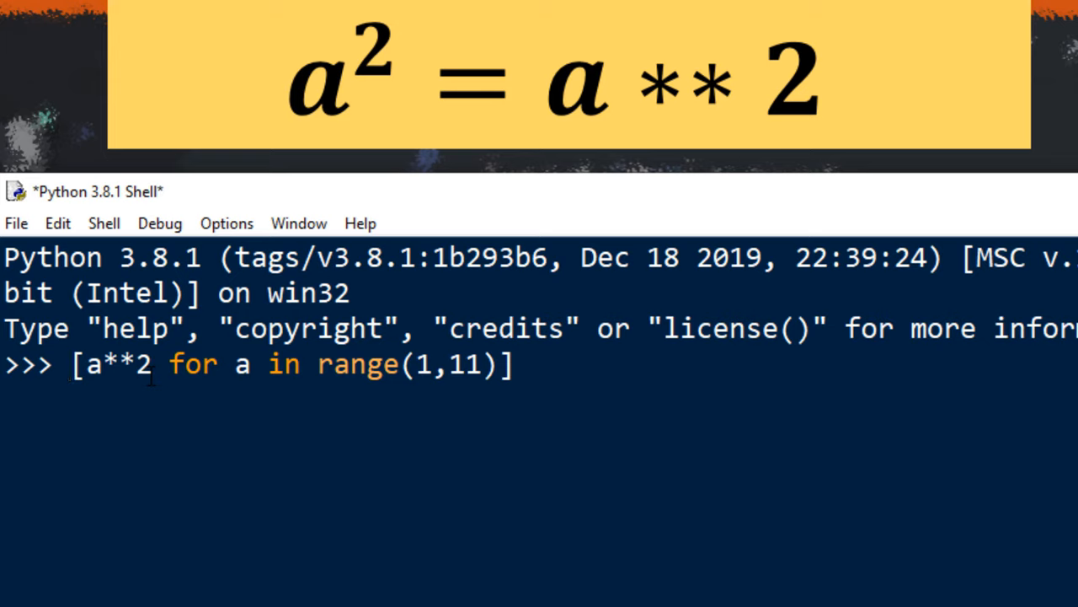
text(square)
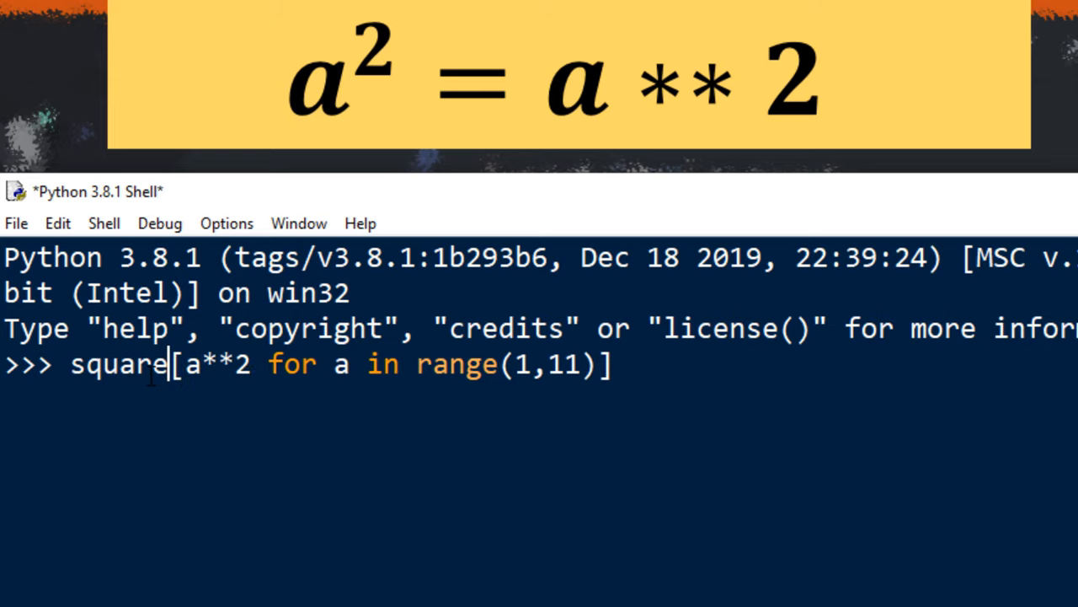
text(s =)
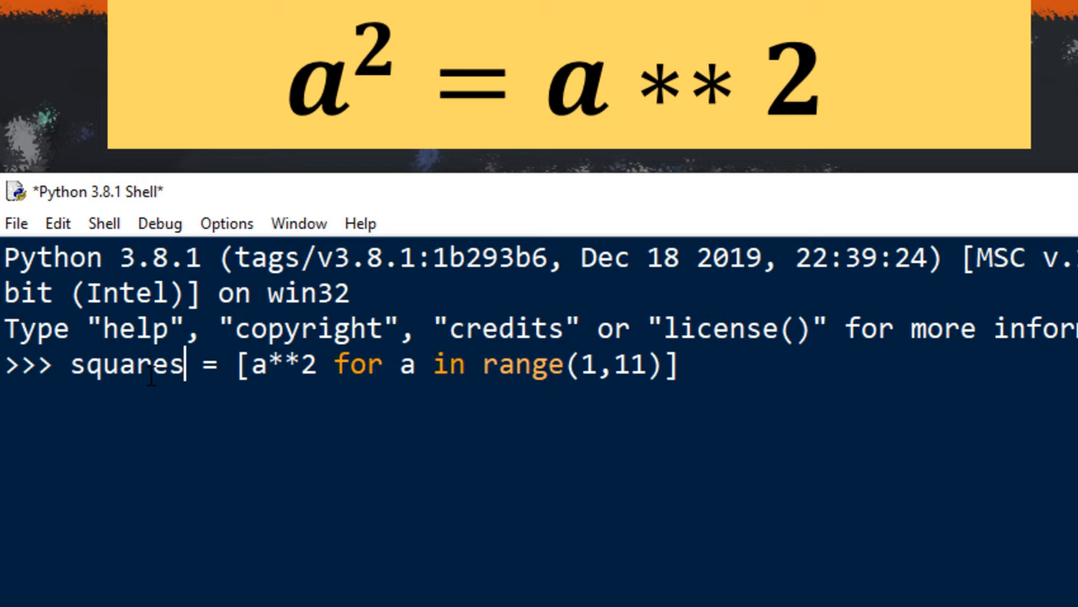
text(p)
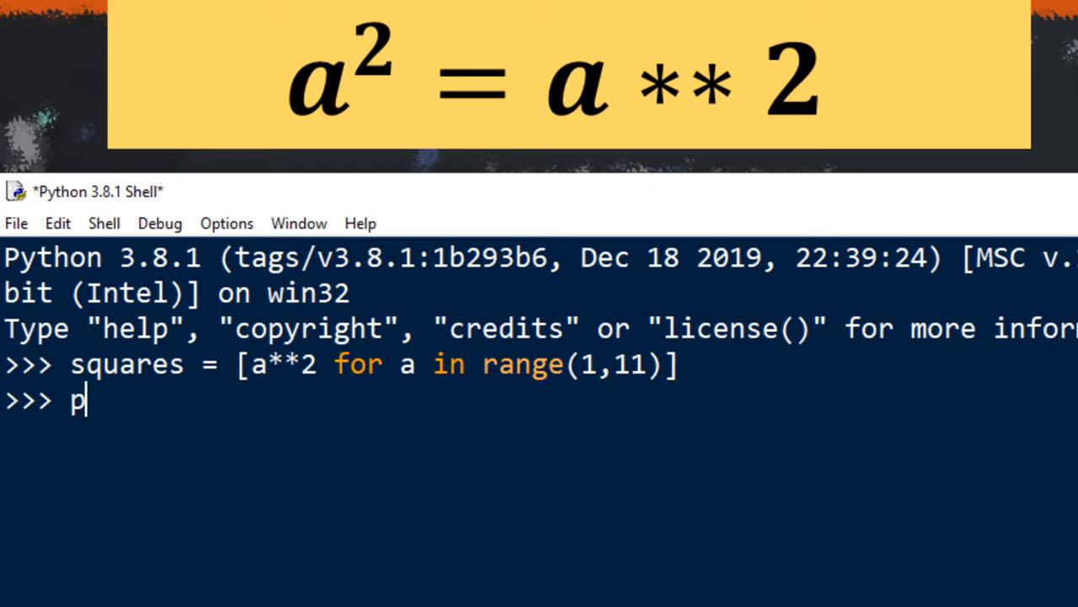
text(rint(sq)
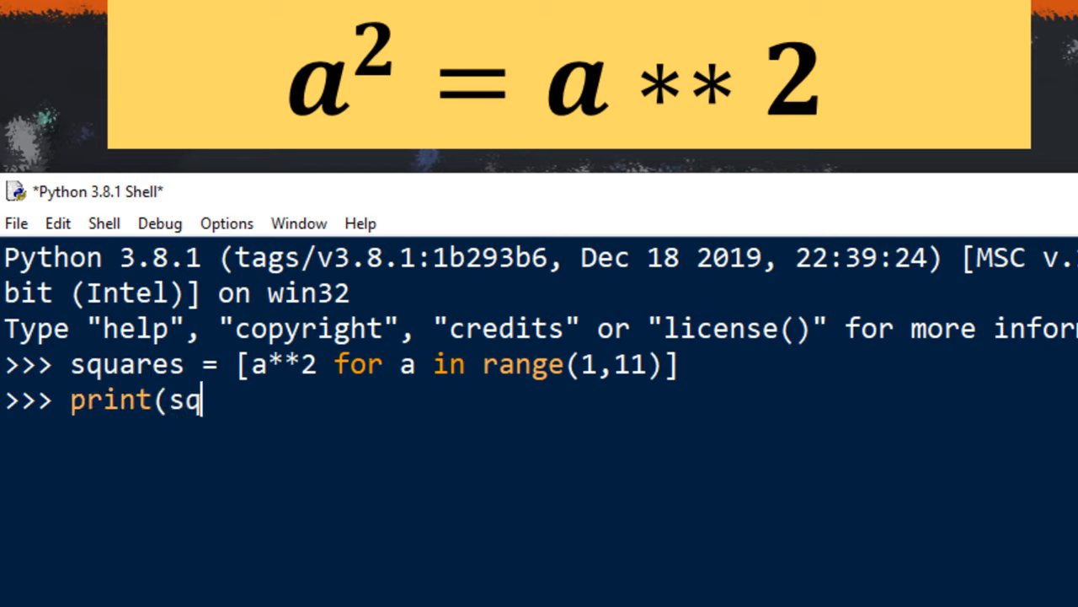